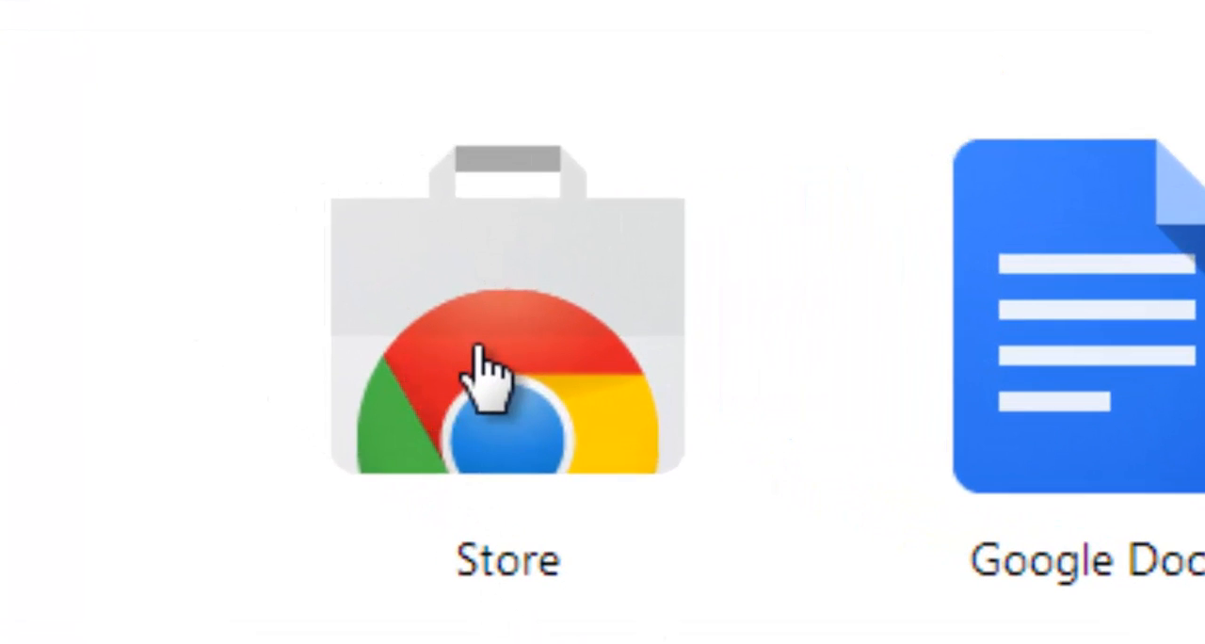
pyautogui.moveTo(485, 377)
pyautogui.write('s')
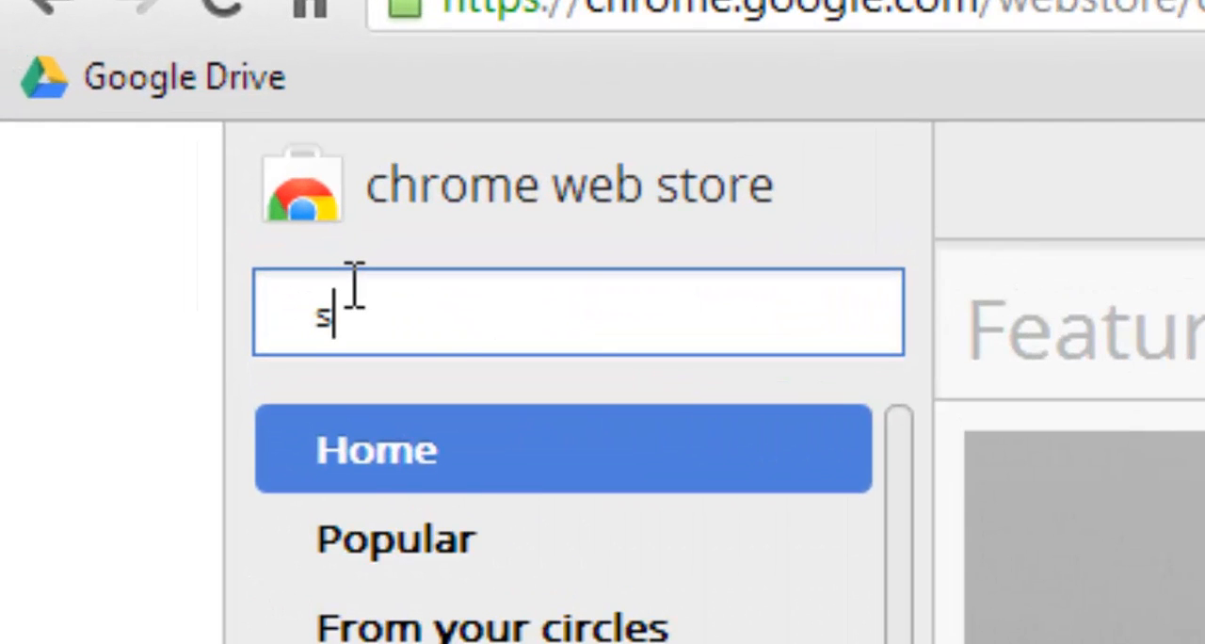
# Search the Chrome Web Store for 'stayfocusd' and filter results to extensions.
pyautogui.write('tayfocusd')
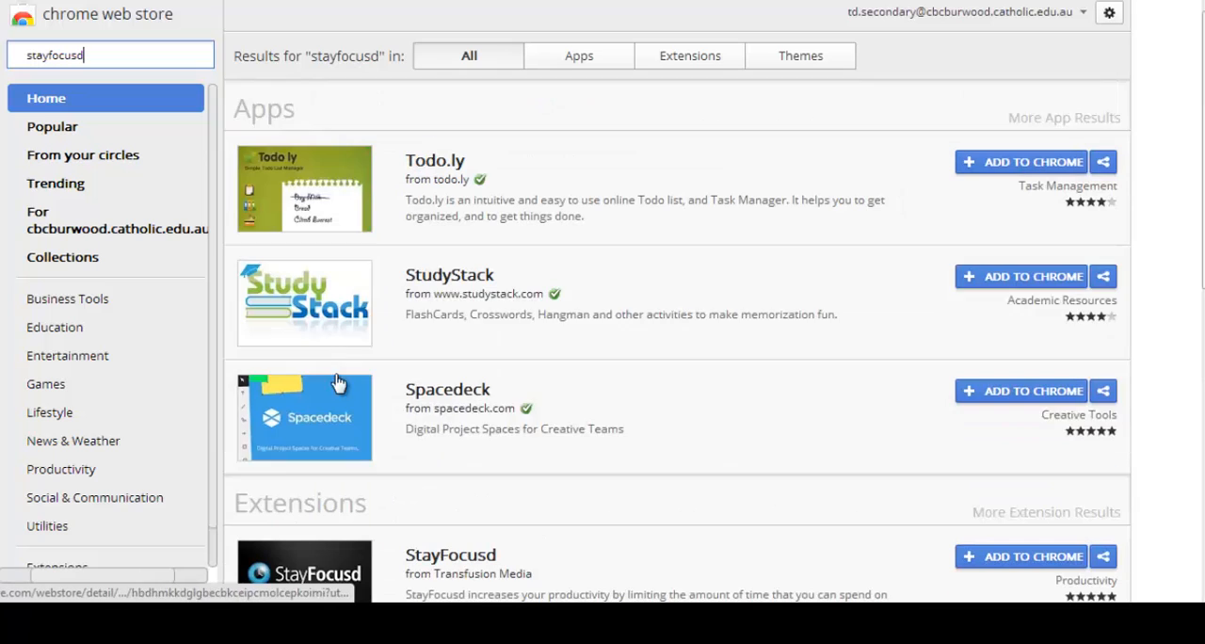
pyautogui.click(689, 55)
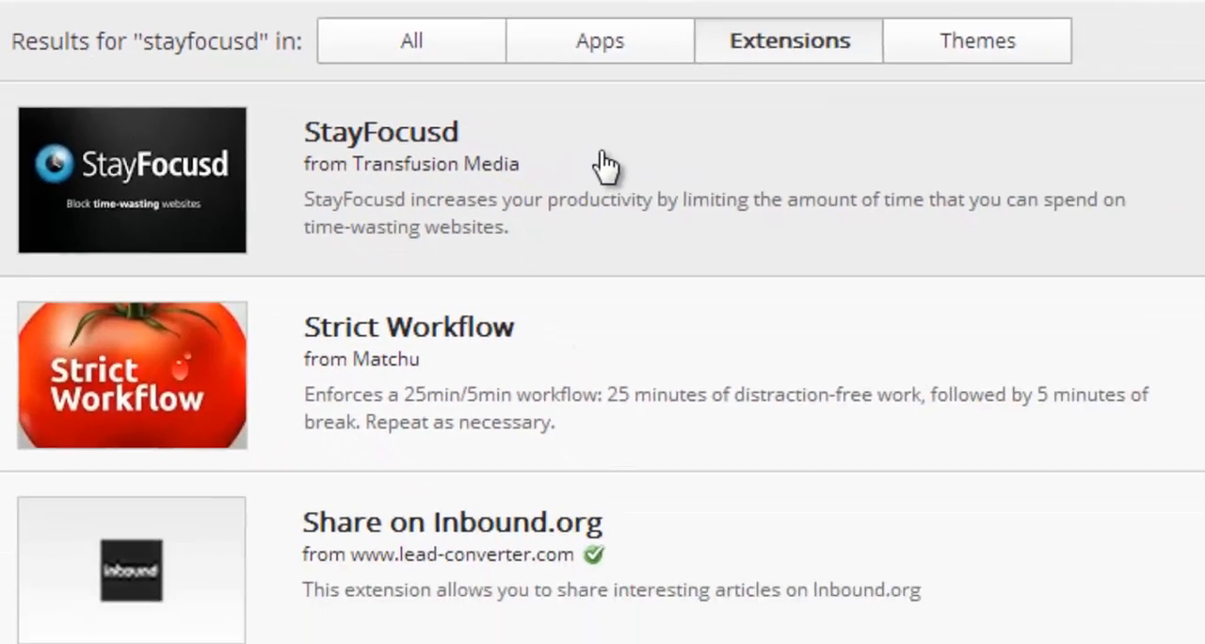
# Add StayFocusd to Chrome, confirm the install, and dismiss the installation notice.
pyautogui.click(1047, 123)
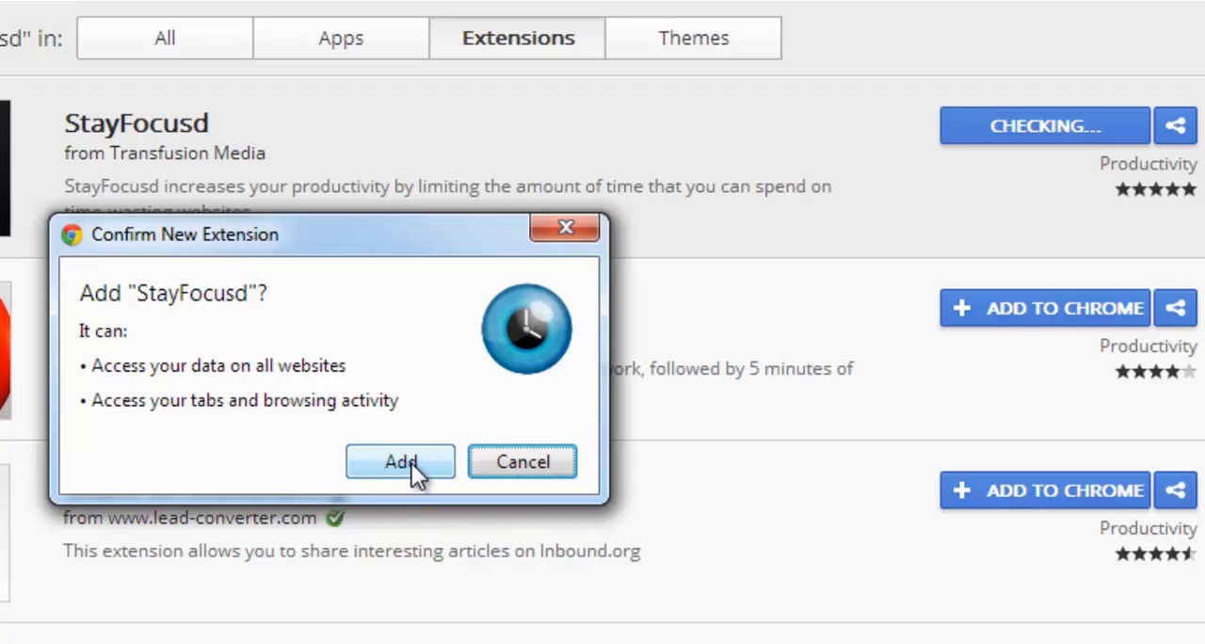
pyautogui.click(400, 462)
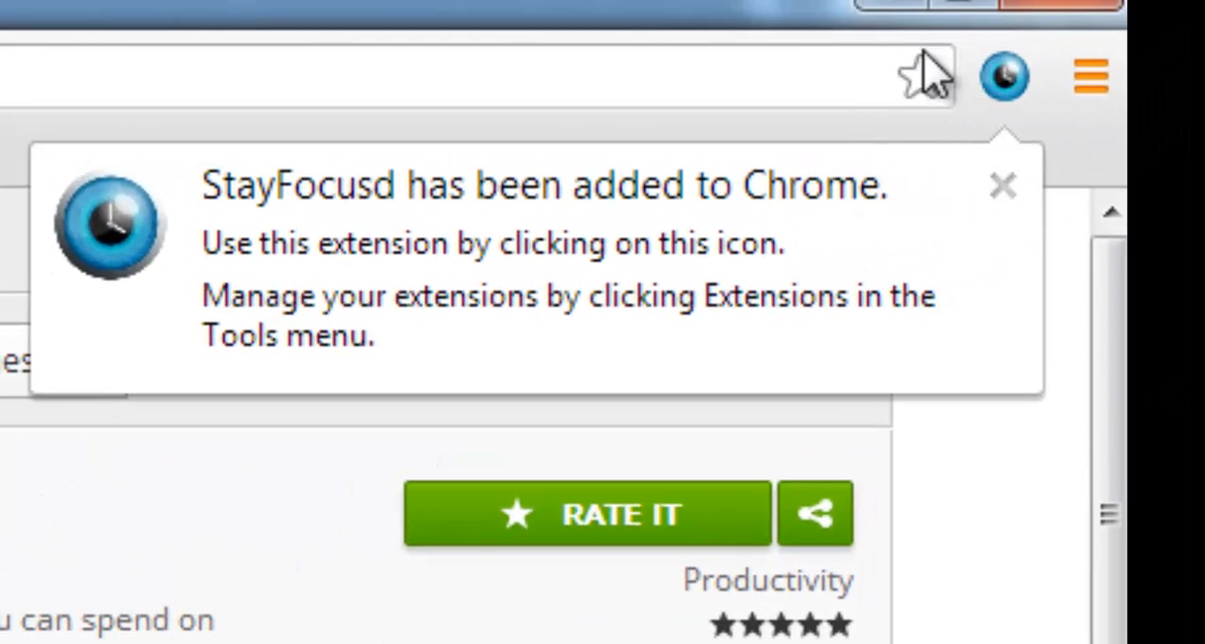
pyautogui.moveTo(1003, 212)
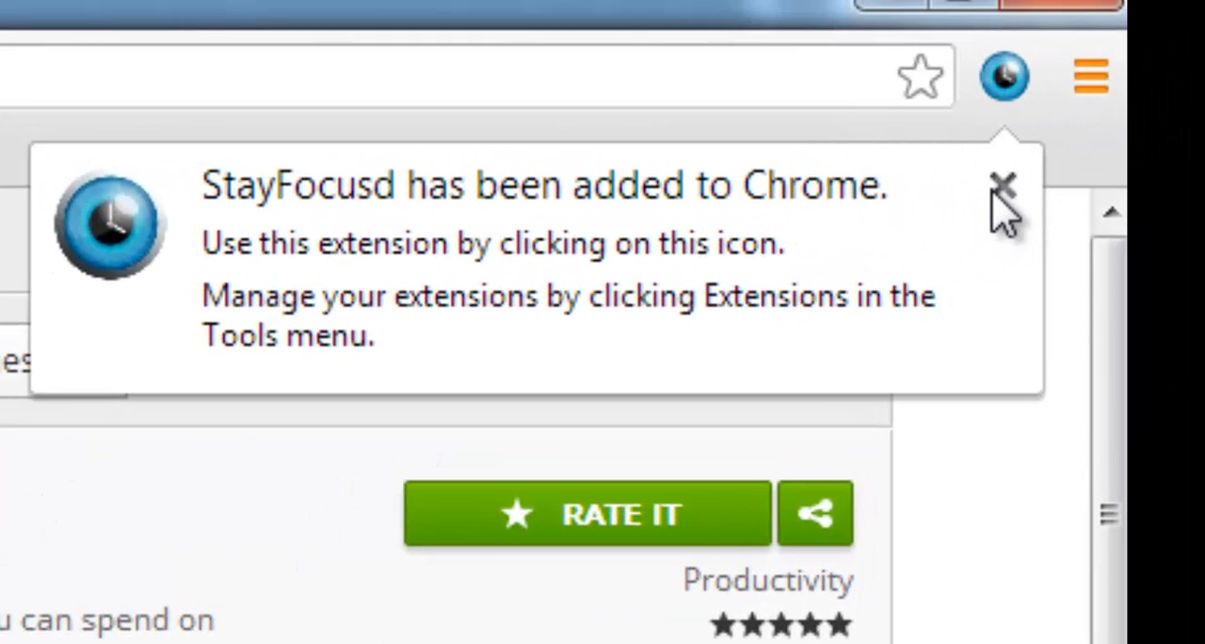
pyautogui.click(1003, 182)
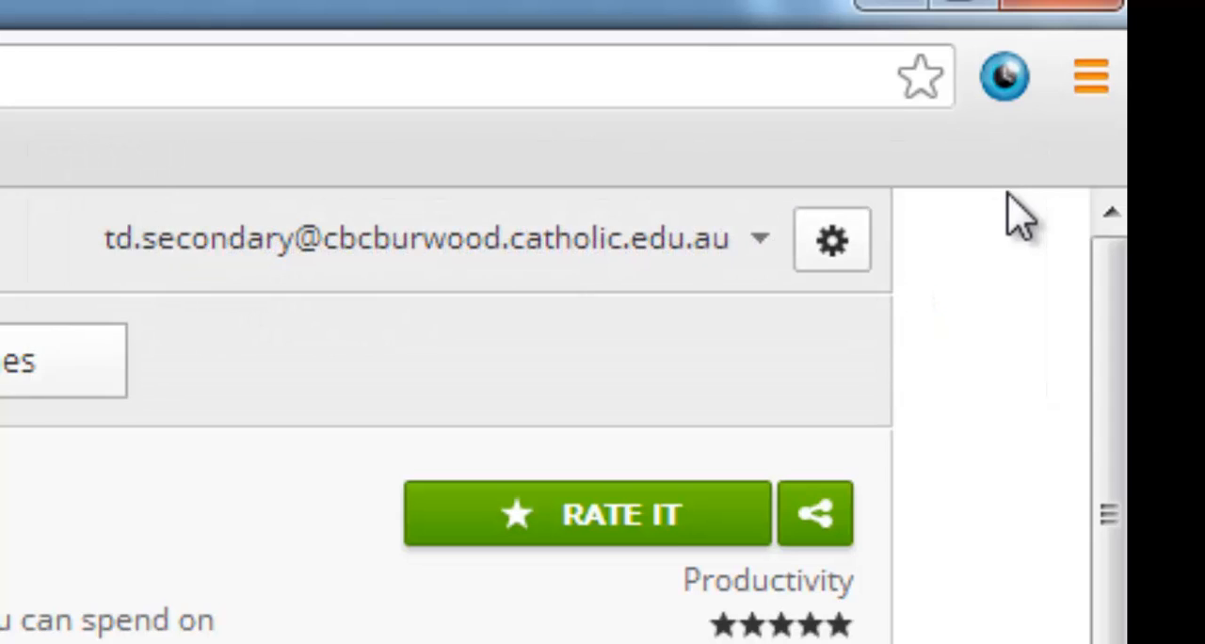
# Go from the StayFocusd toolbar icon to Advanced options' multiple-sites blocking page.
pyautogui.click(1000, 76)
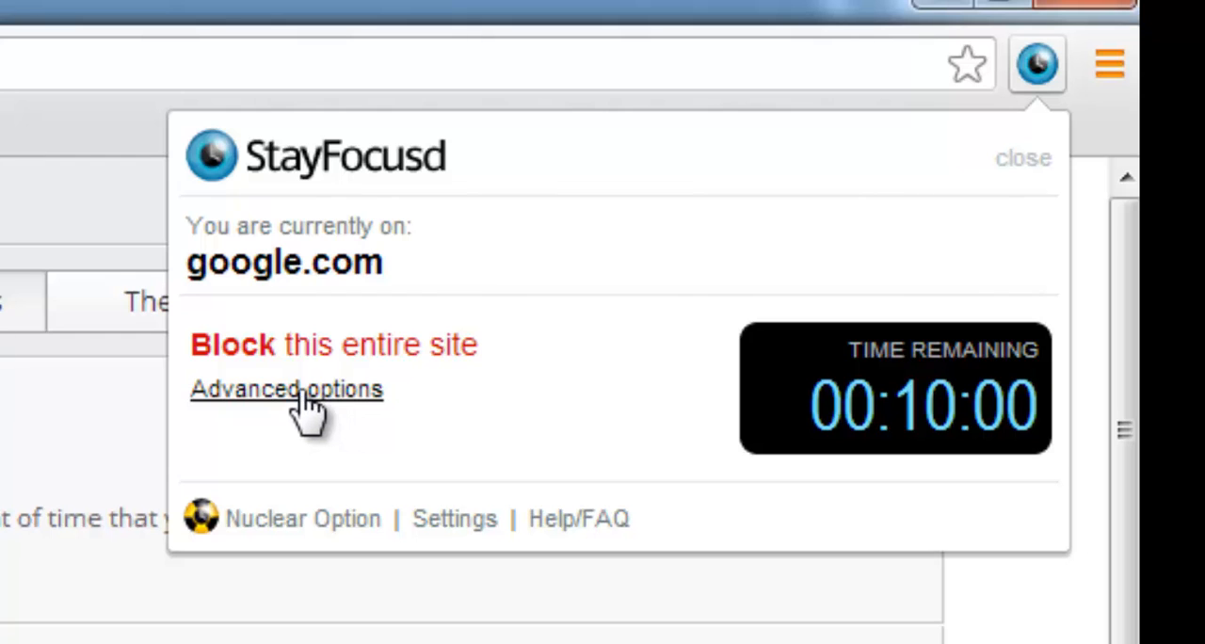
pyautogui.click(287, 389)
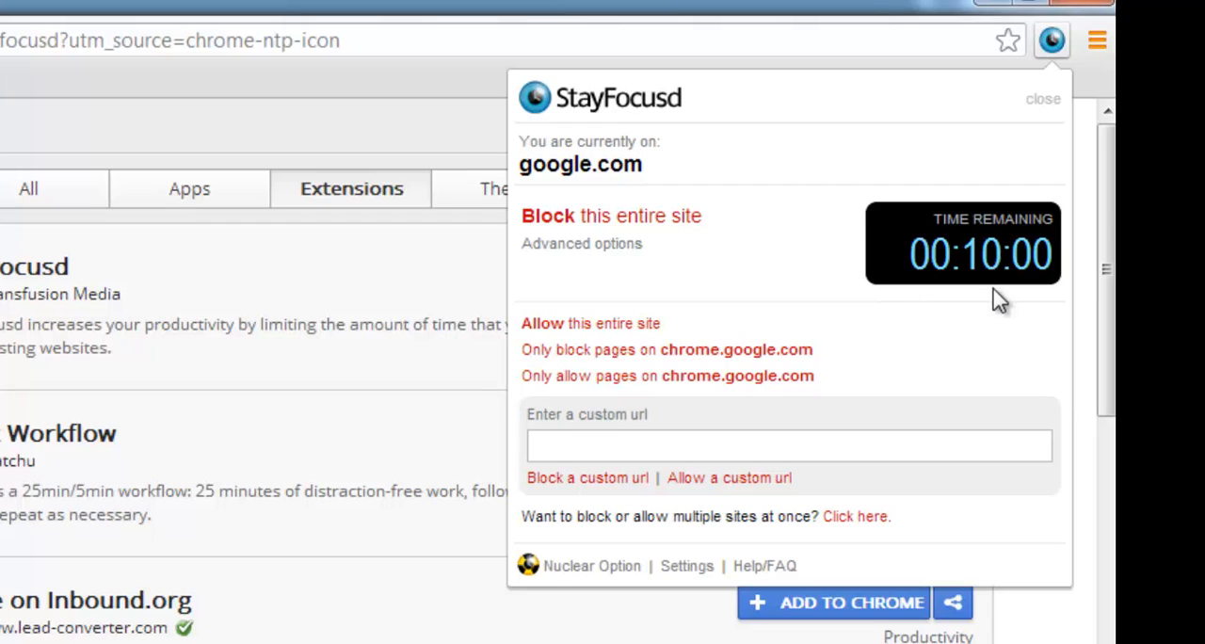
pyautogui.moveTo(770, 419)
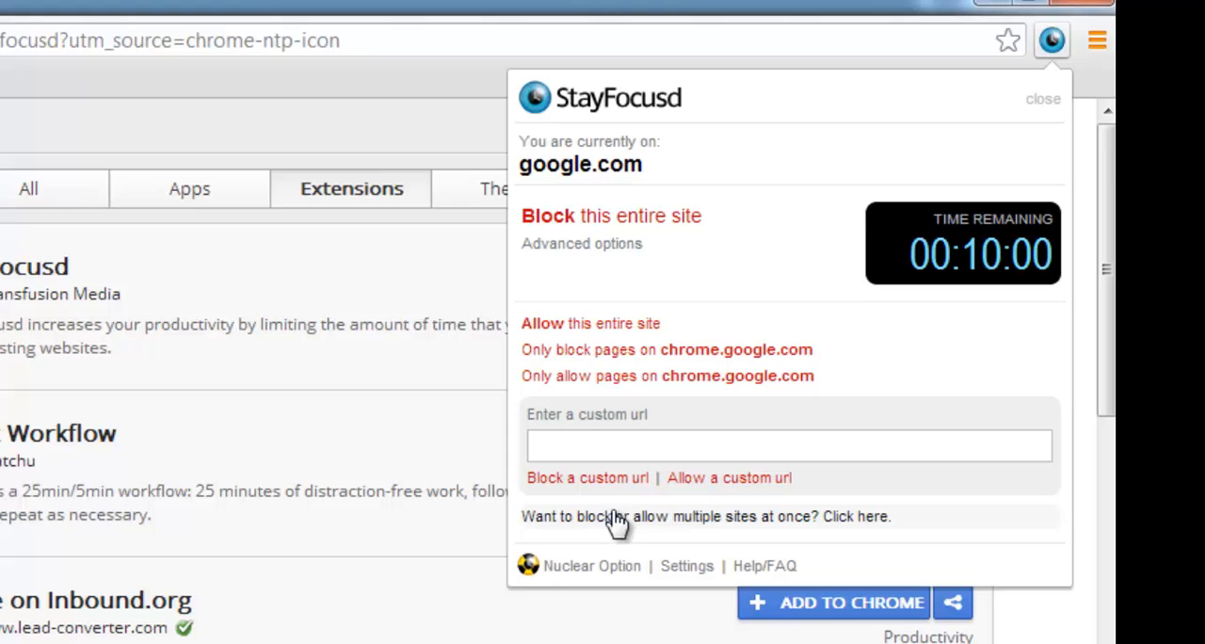
pyautogui.click(855, 516)
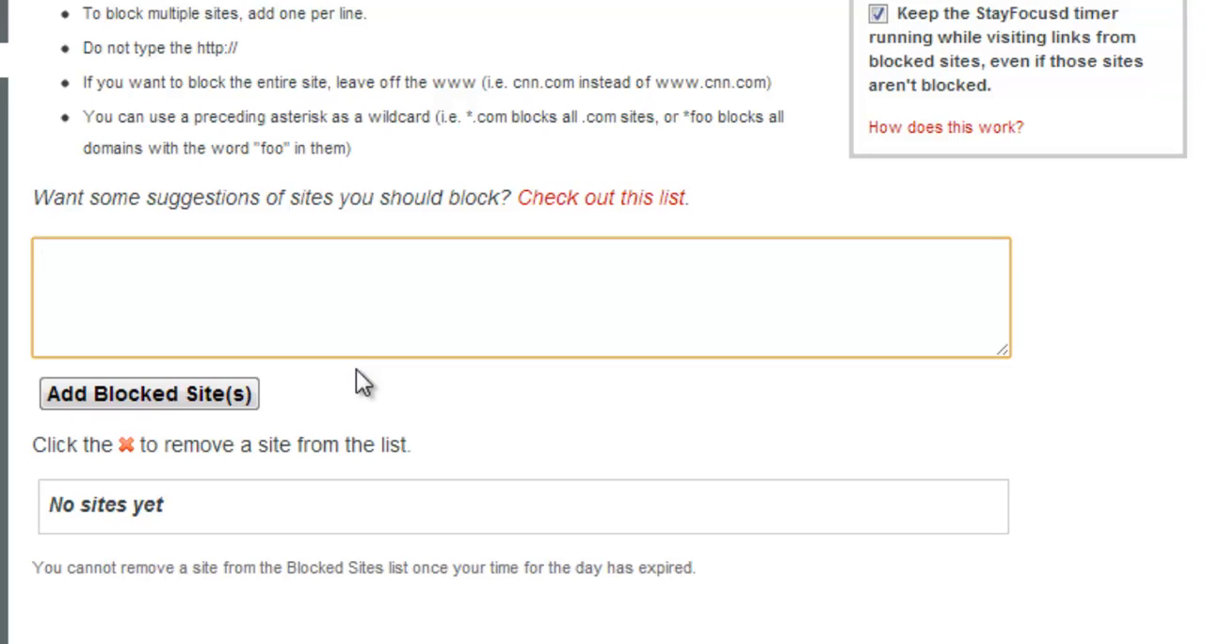
# Enter facebook.com and askfm.com as blocked sites and add them.
pyautogui.write('facebook.com')
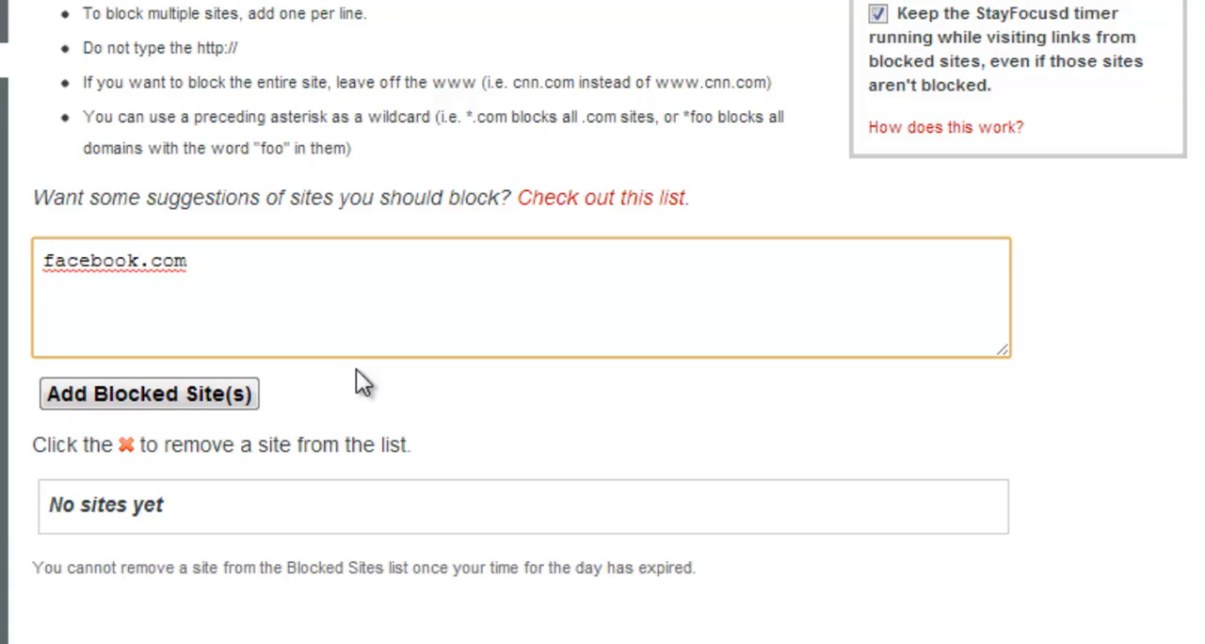
pyautogui.write('askfm.com')
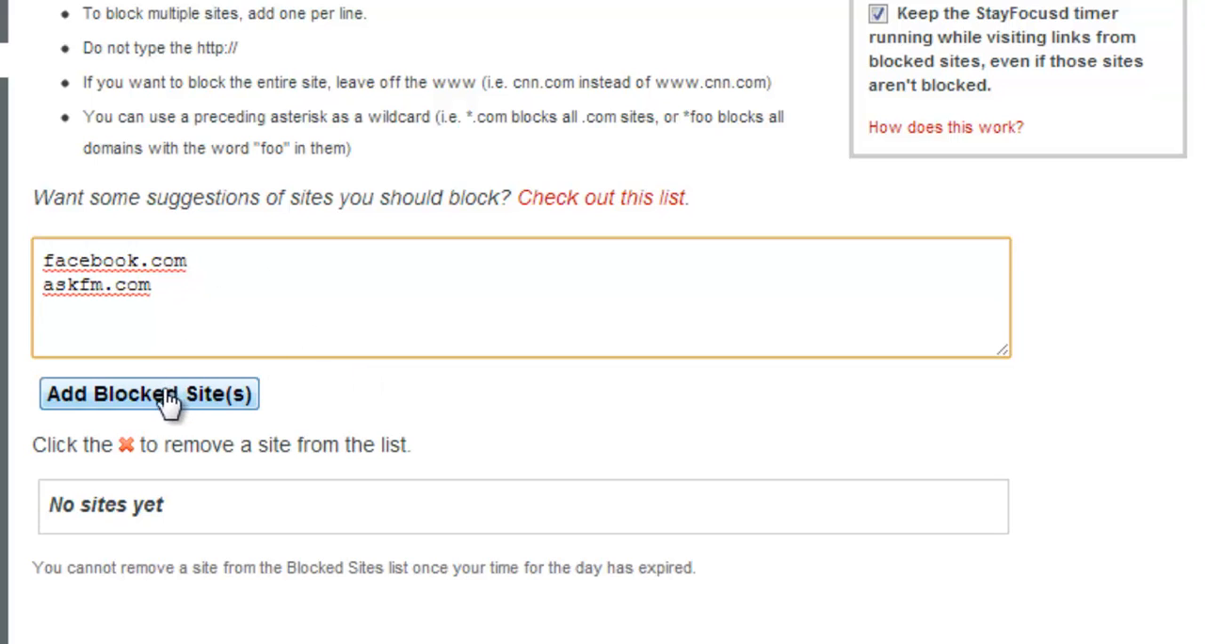
pyautogui.click(149, 394)
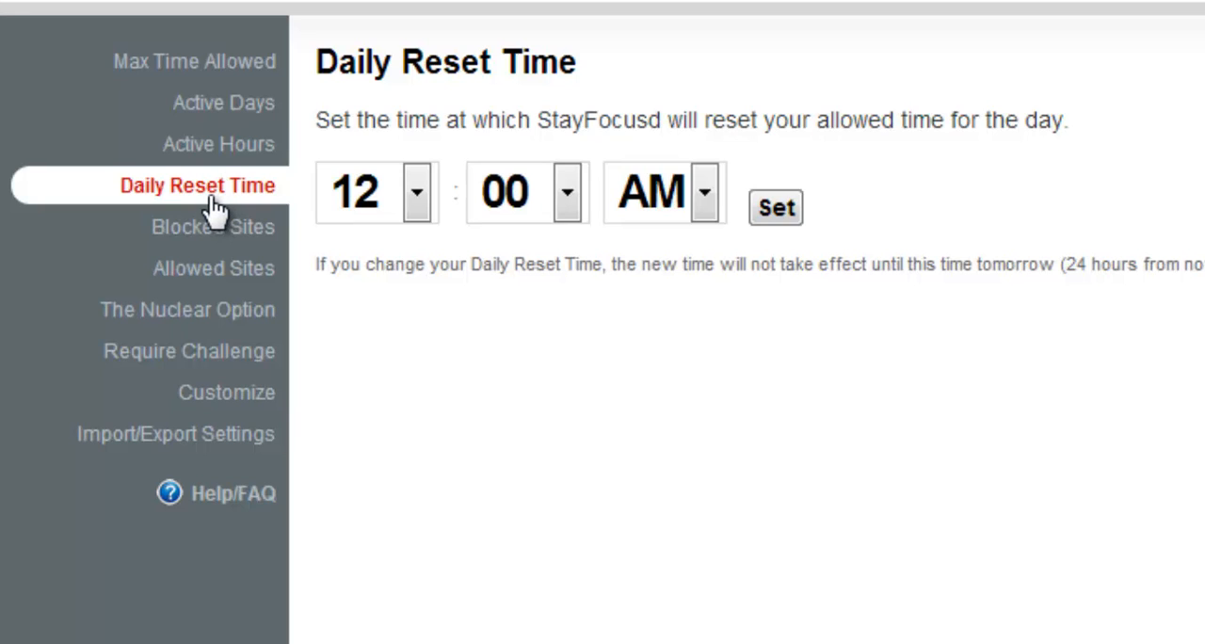
# Change Max Time Allowed from 10 to 1 minute, save, and acknowledge confirmation.
pyautogui.click(189, 61)
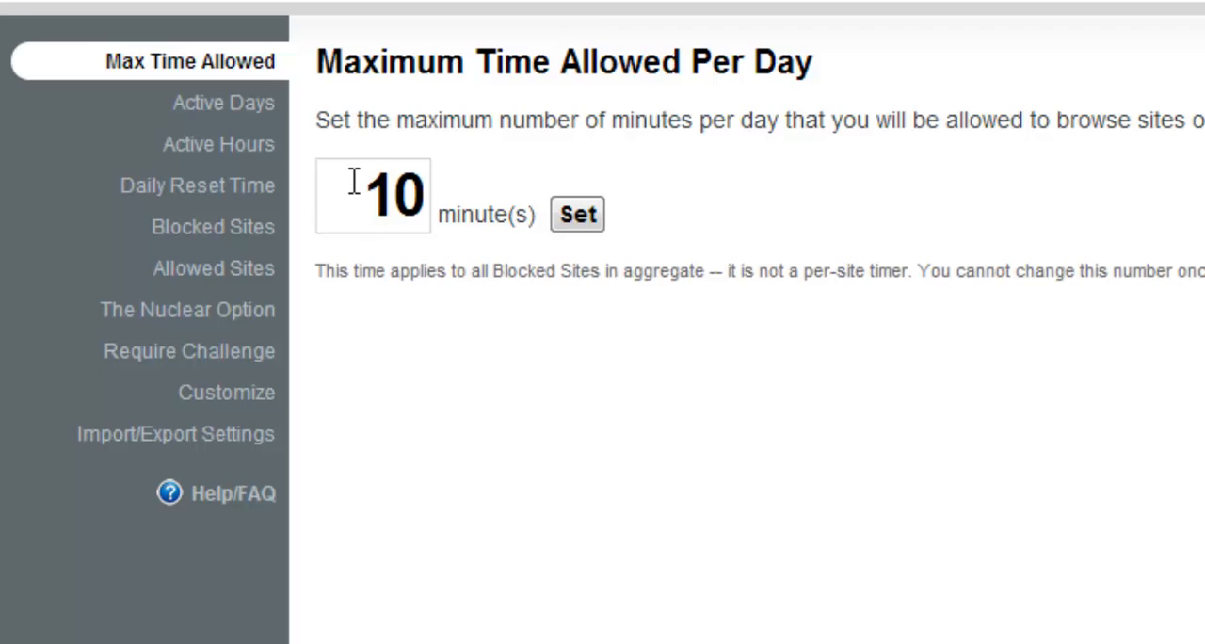
pyautogui.tripleClick(392, 195)
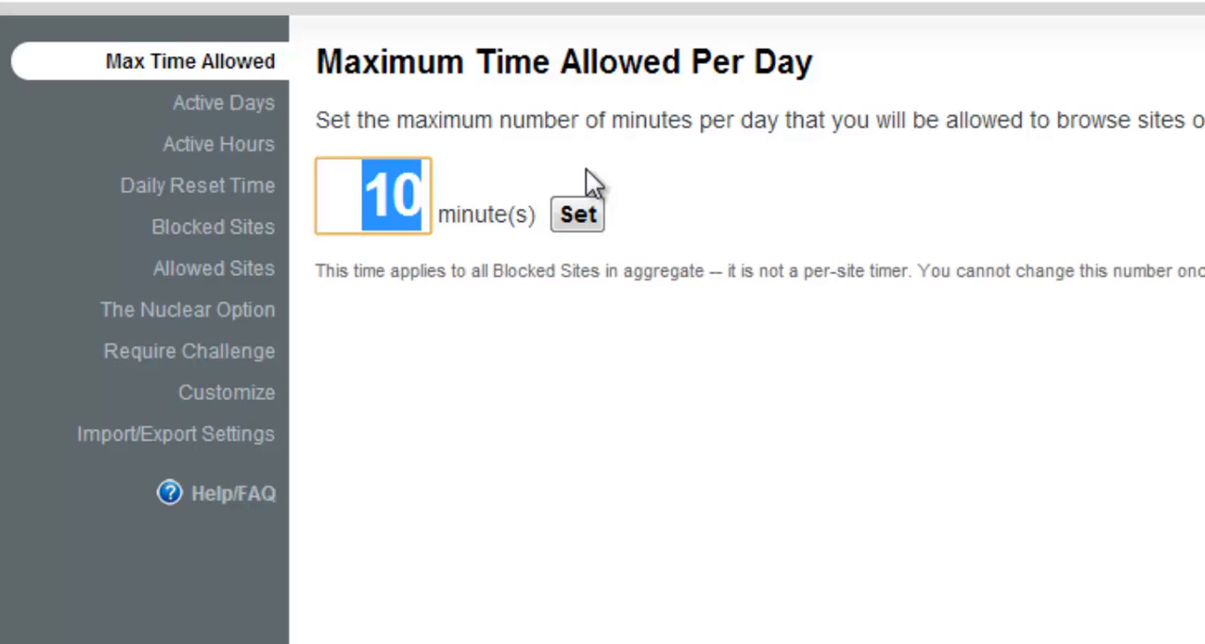
pyautogui.write('1')
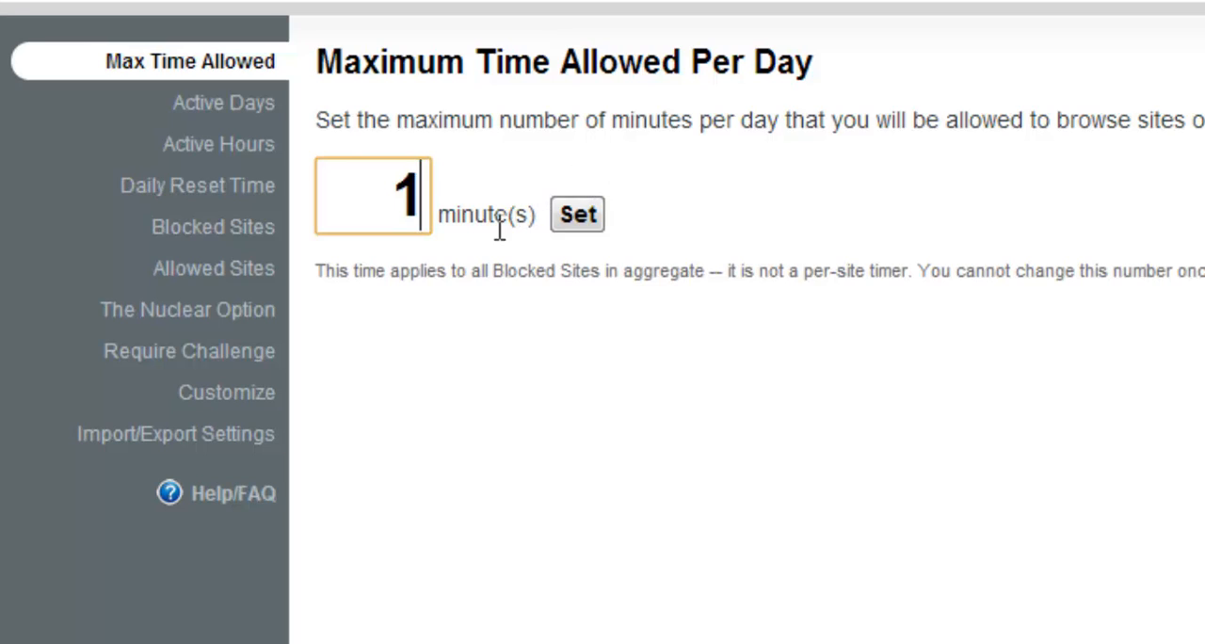
pyautogui.moveTo(533, 214)
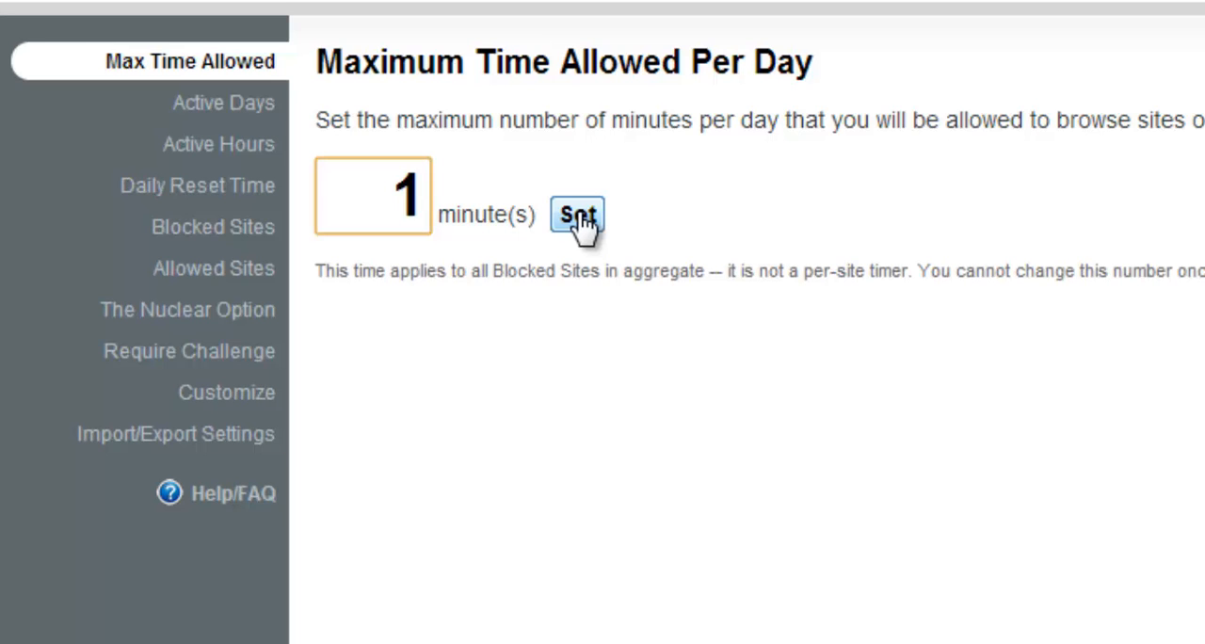
pyautogui.click(576, 214)
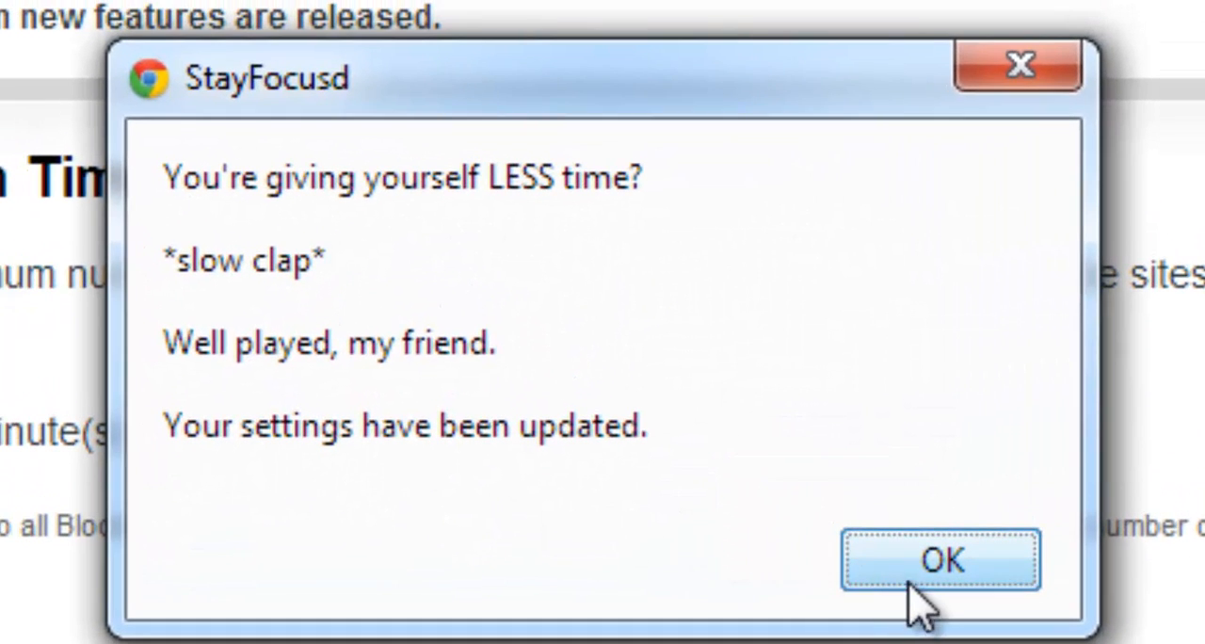
pyautogui.moveTo(245, 320)
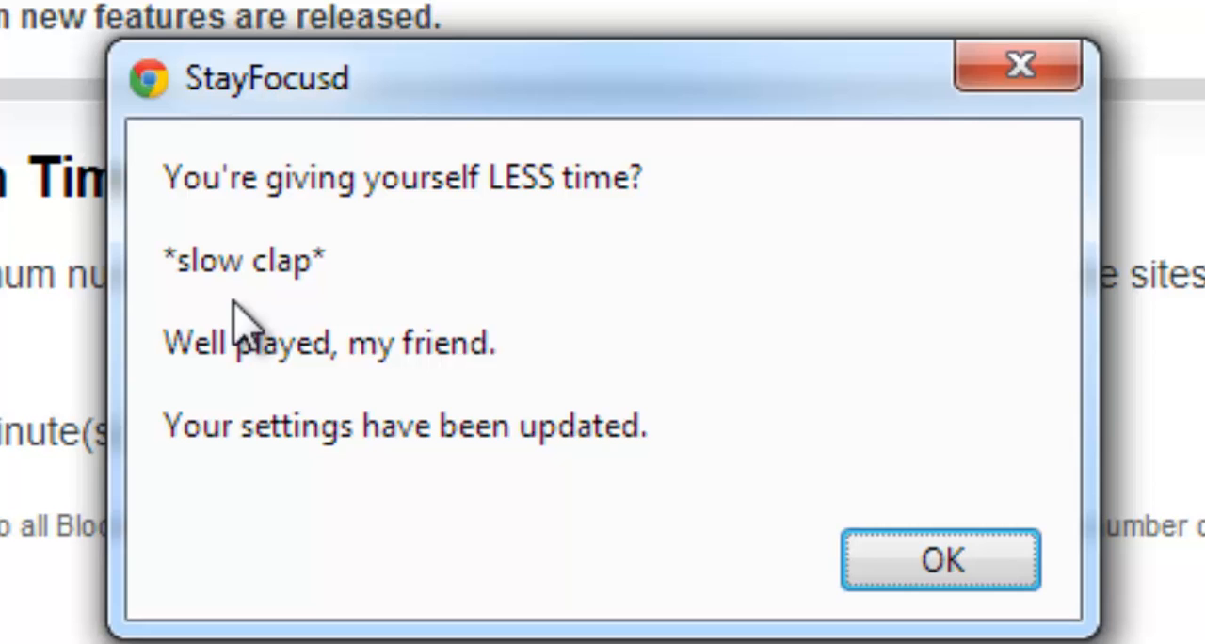
pyautogui.moveTo(433, 89)
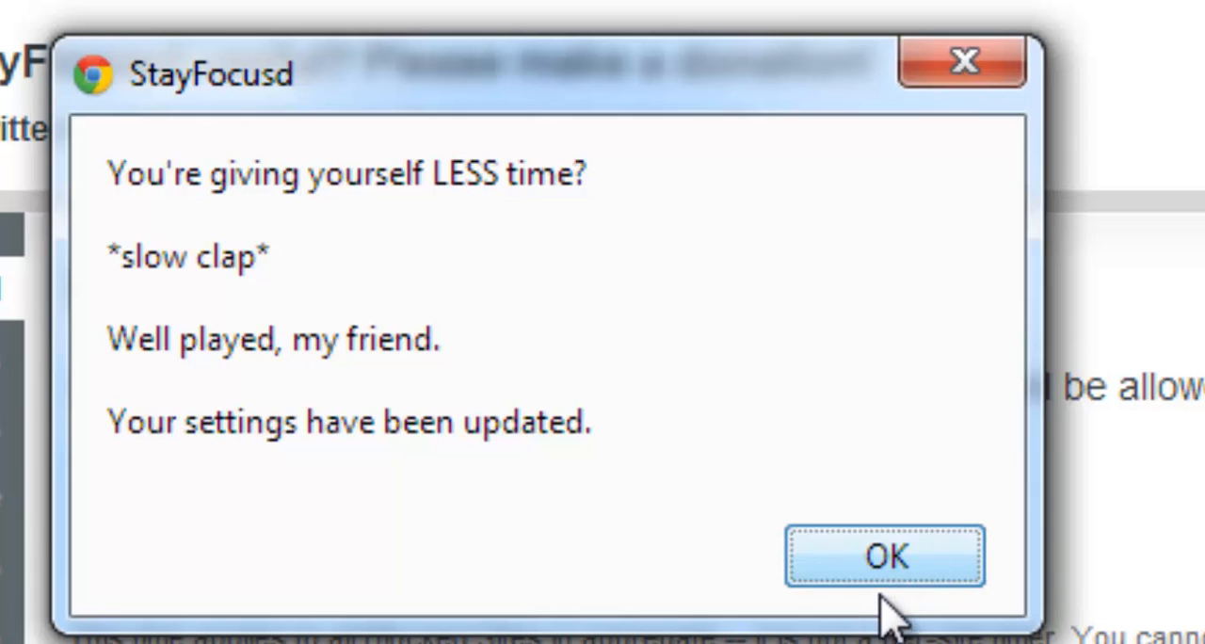
pyautogui.click(883, 555)
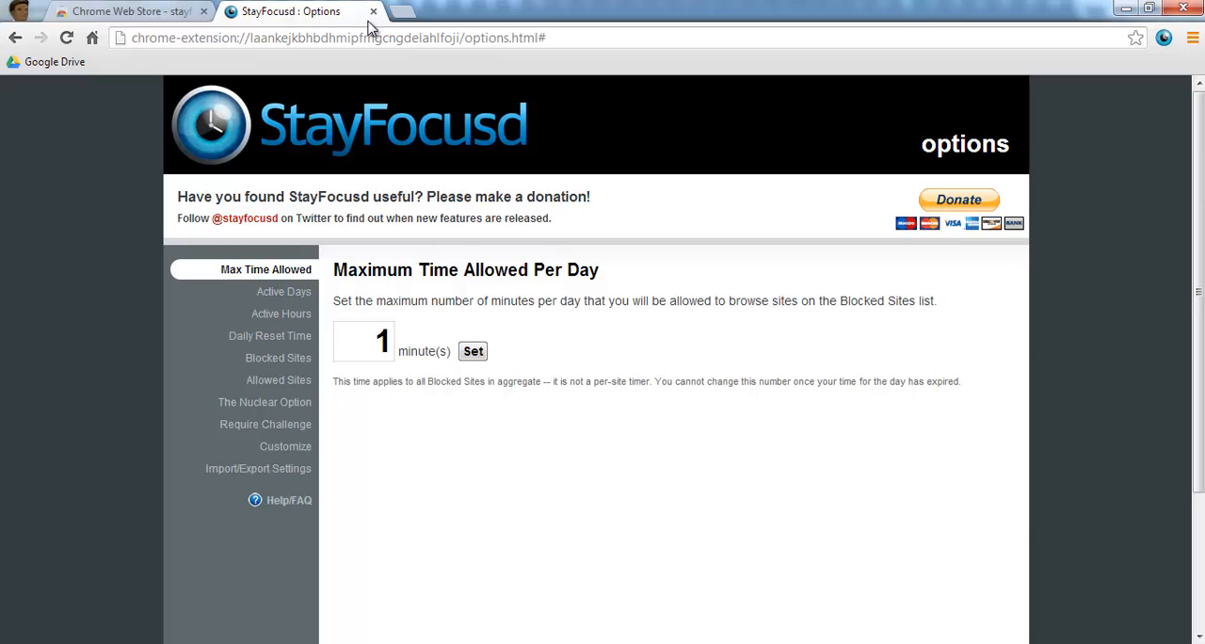
pyautogui.click(127, 12)
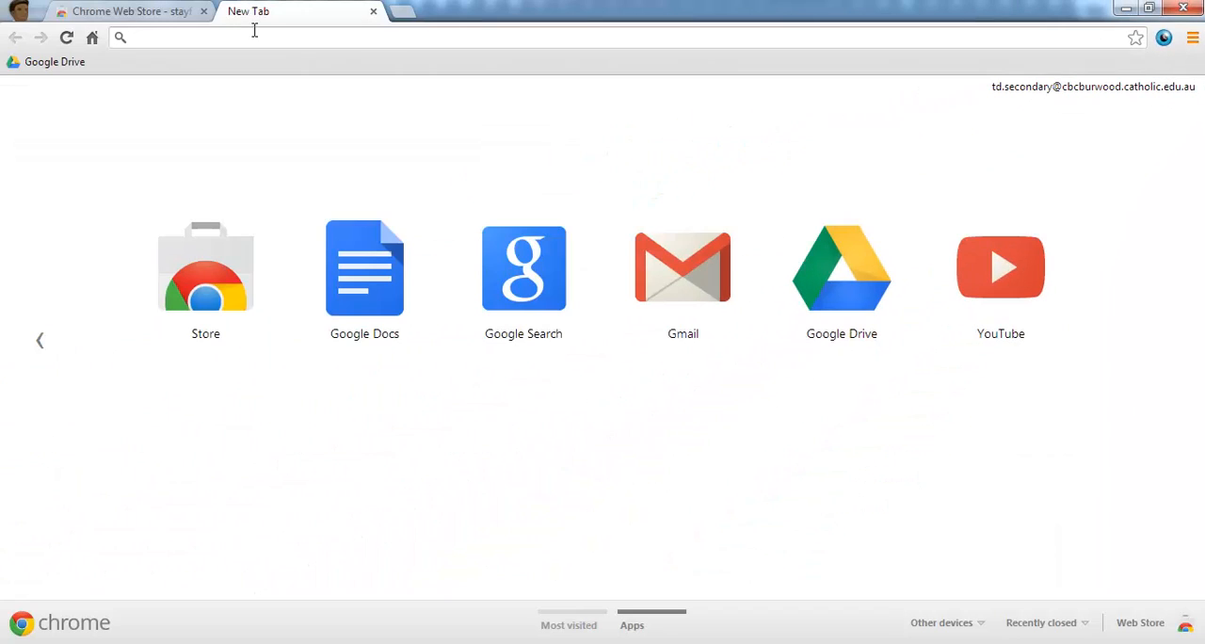
pyautogui.write('www.facebook.com')
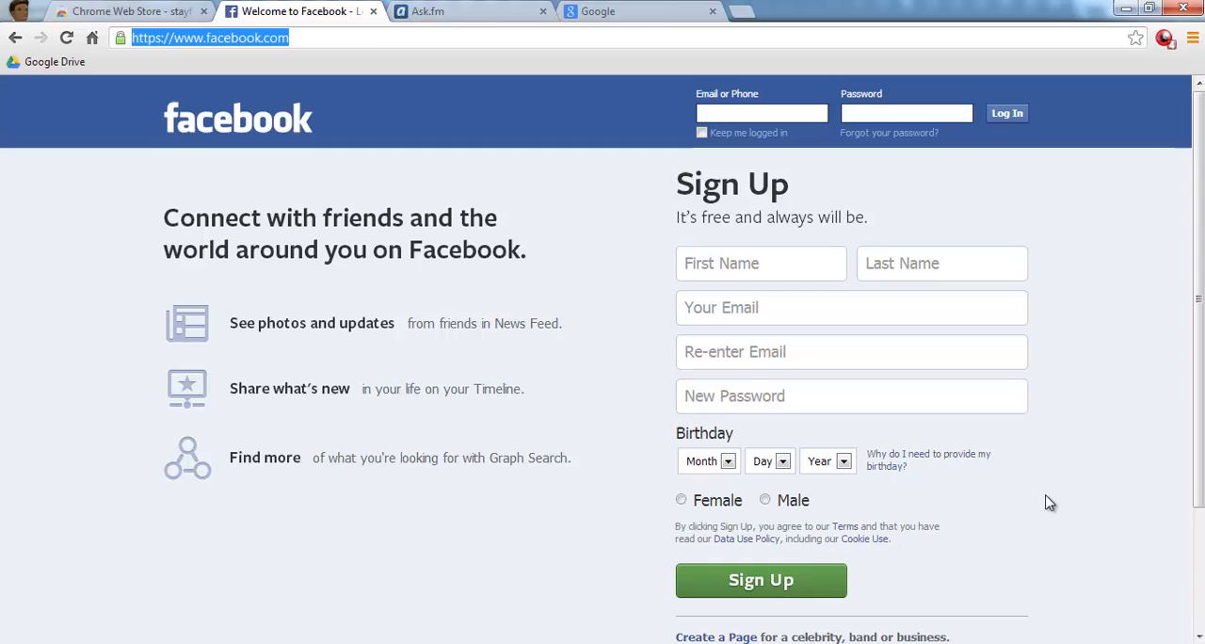
pyautogui.moveTo(1059, 398)
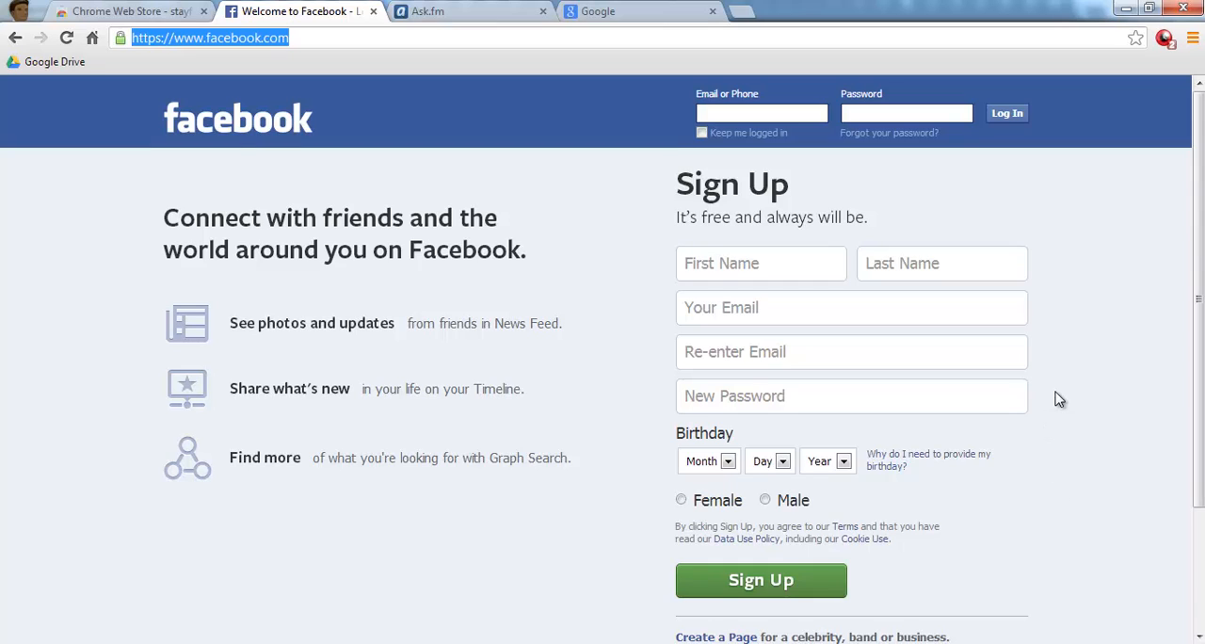
pyautogui.moveTo(1157, 221)
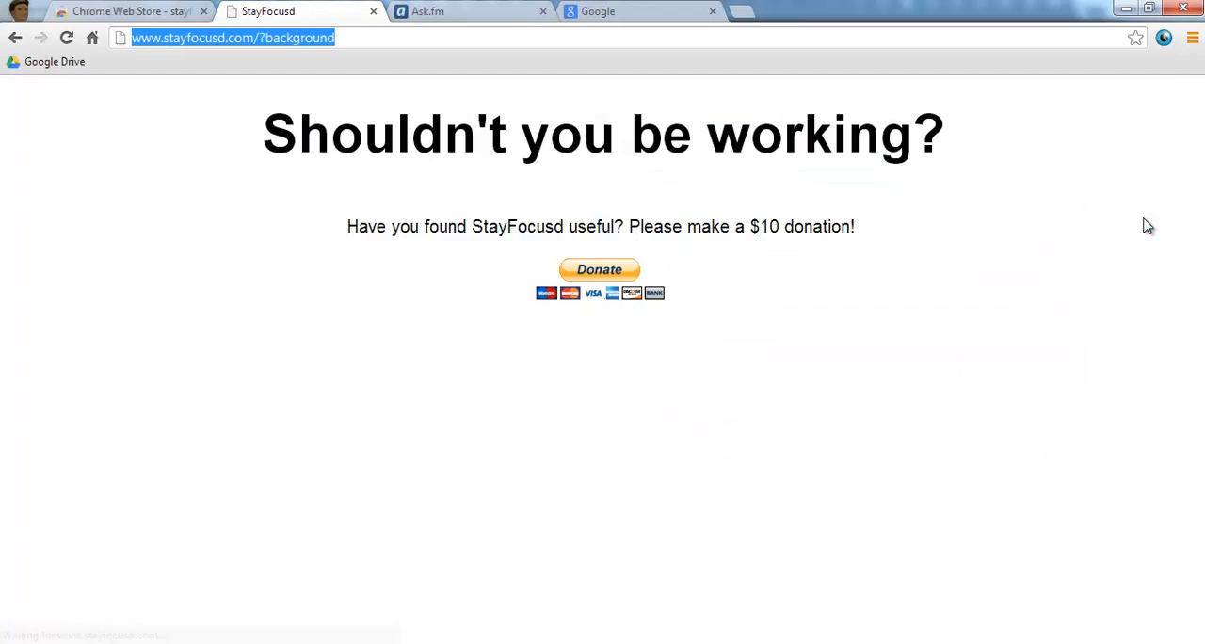
pyautogui.moveTo(619, 215)
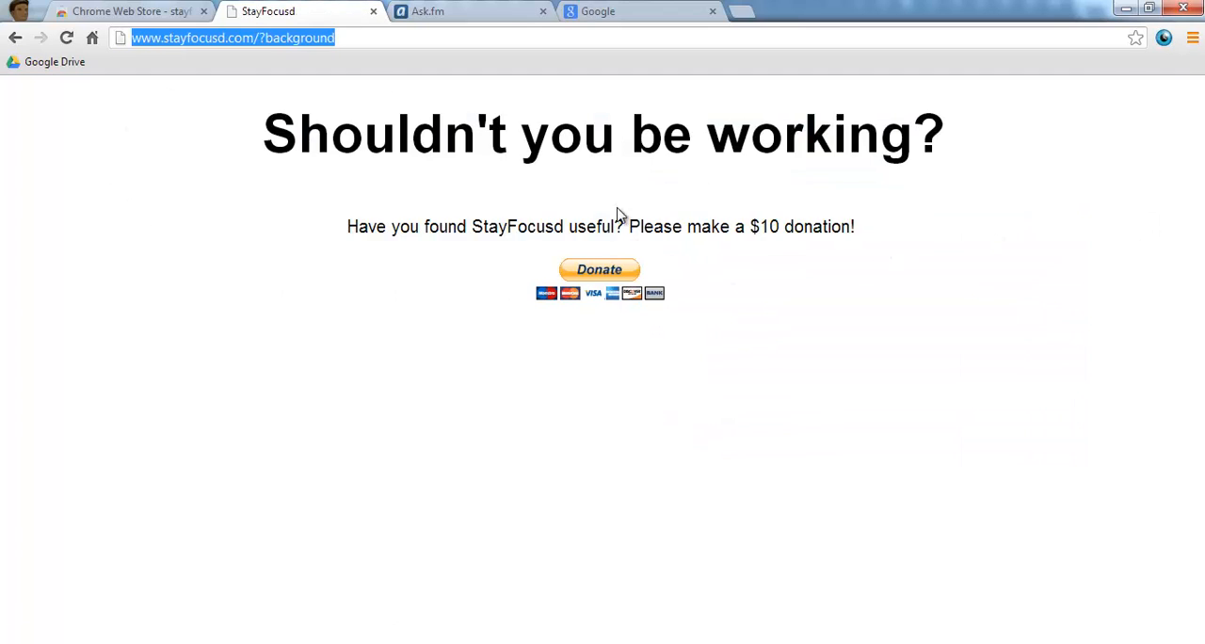
pyautogui.moveTo(469, 56)
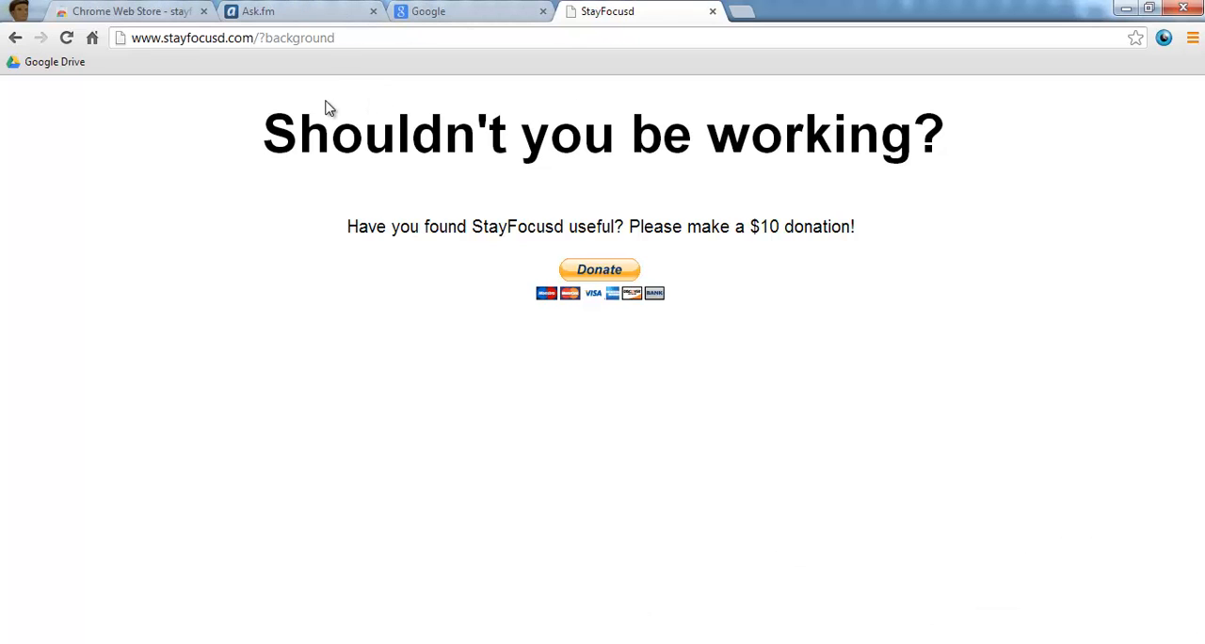
pyautogui.moveTo(293, 132)
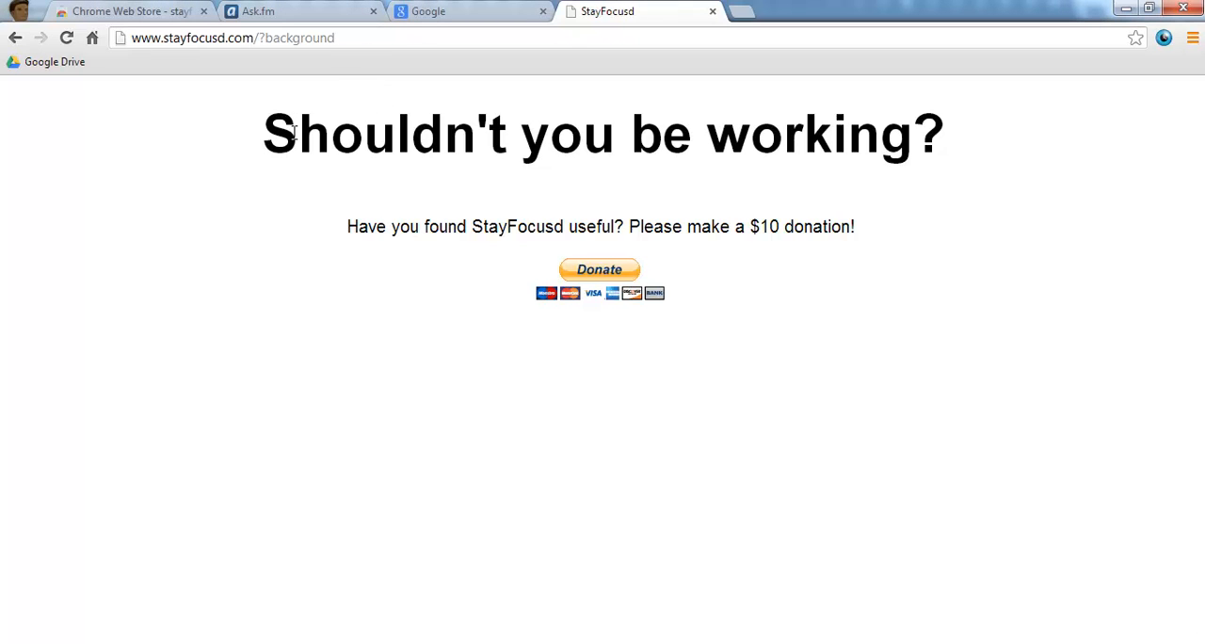